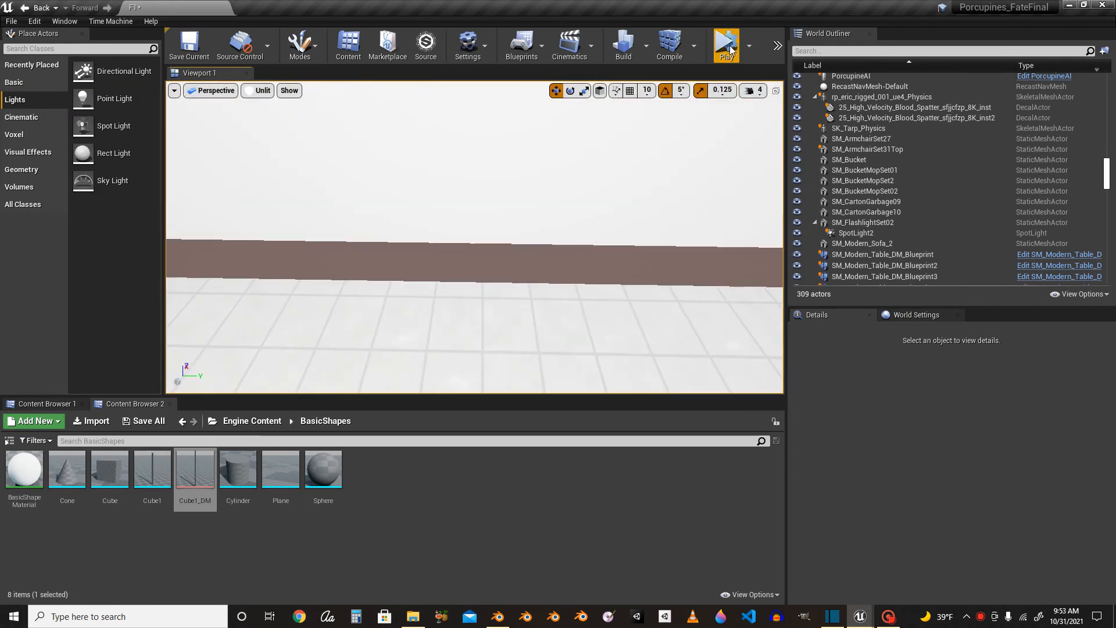
Play the level with Simulate Physics enabled on PorcOriginalSM.
click(724, 44)
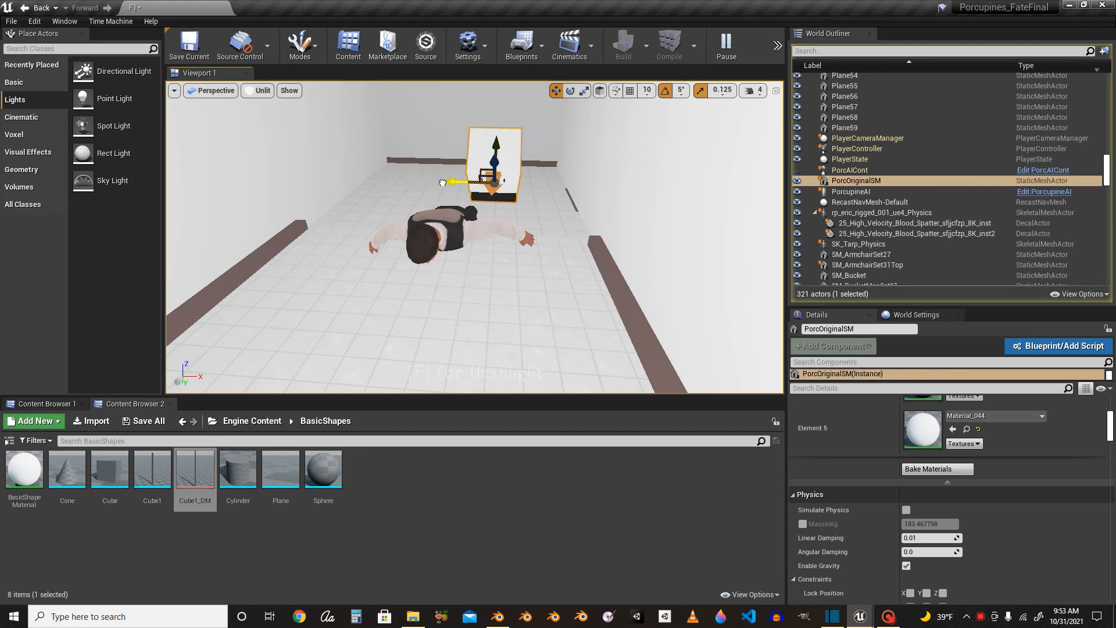
click(906, 509)
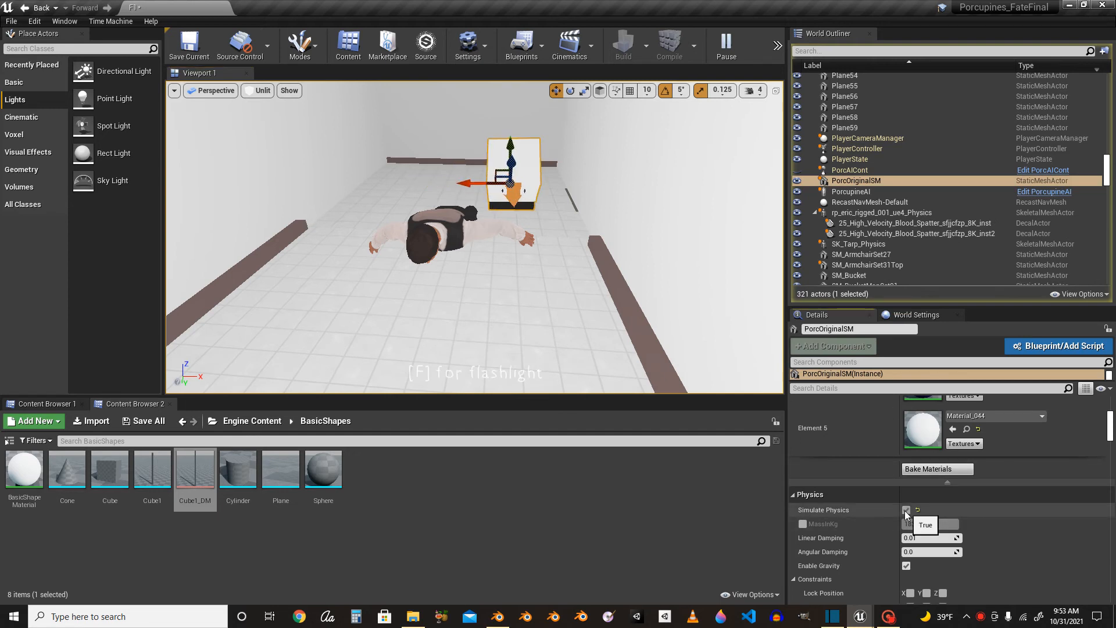
click(905, 509)
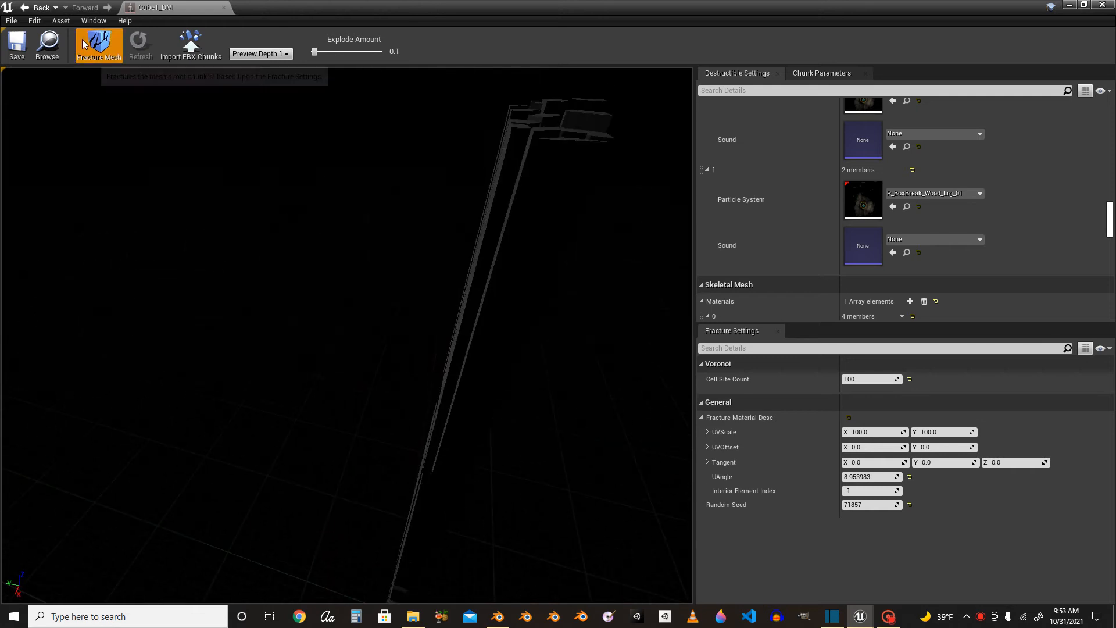
Fracture the Cube1_DM plank mesh into chunks in the destructible editor.
click(99, 44)
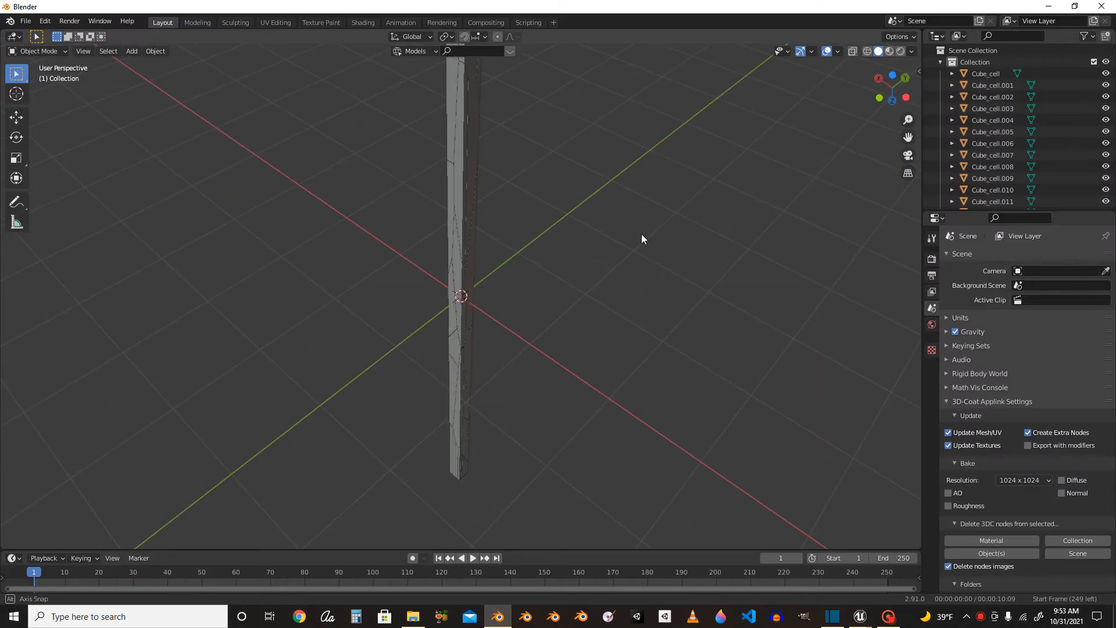
Orbit the Blender viewport around the plank.
drag(640, 238, 480, 234)
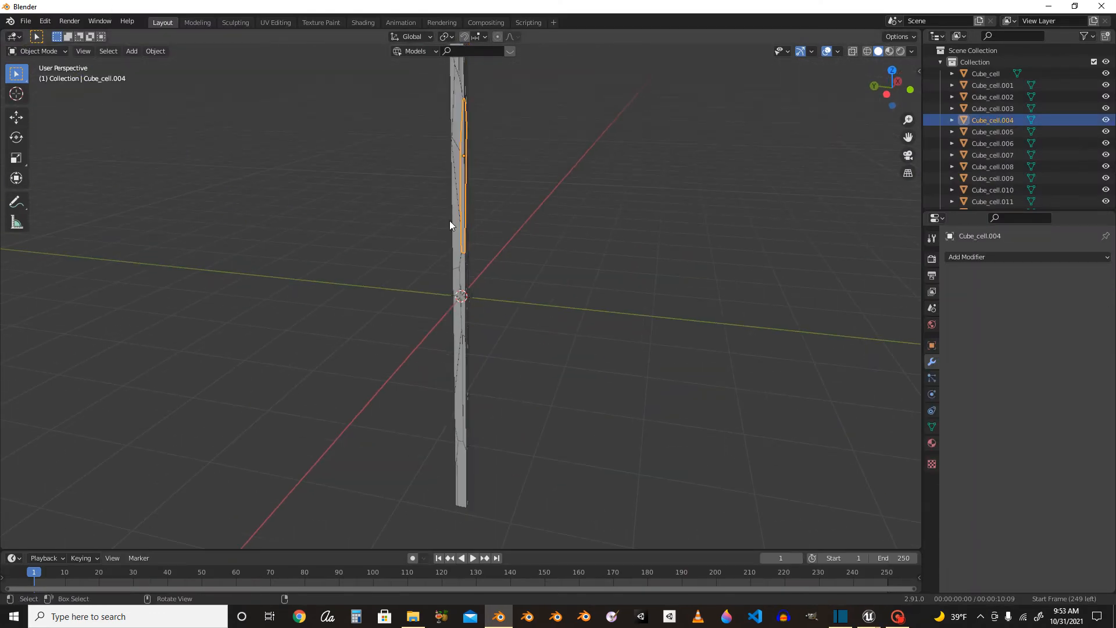
mouse_move(262, 176)
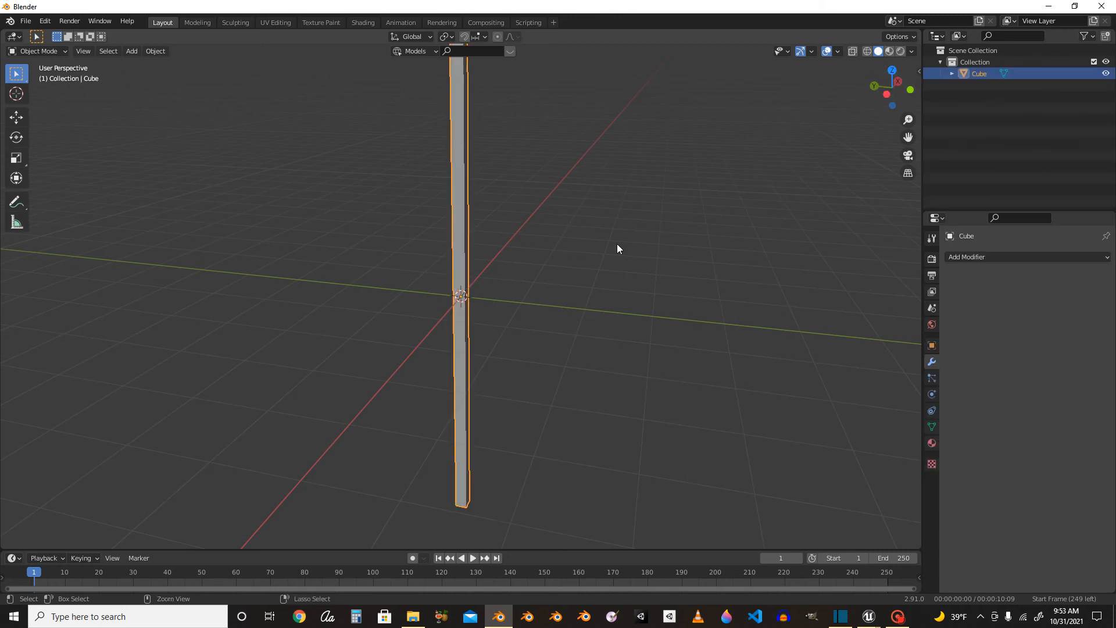
Run Cell Fracture on the plank from Object > Quick Effects.
click(154, 50)
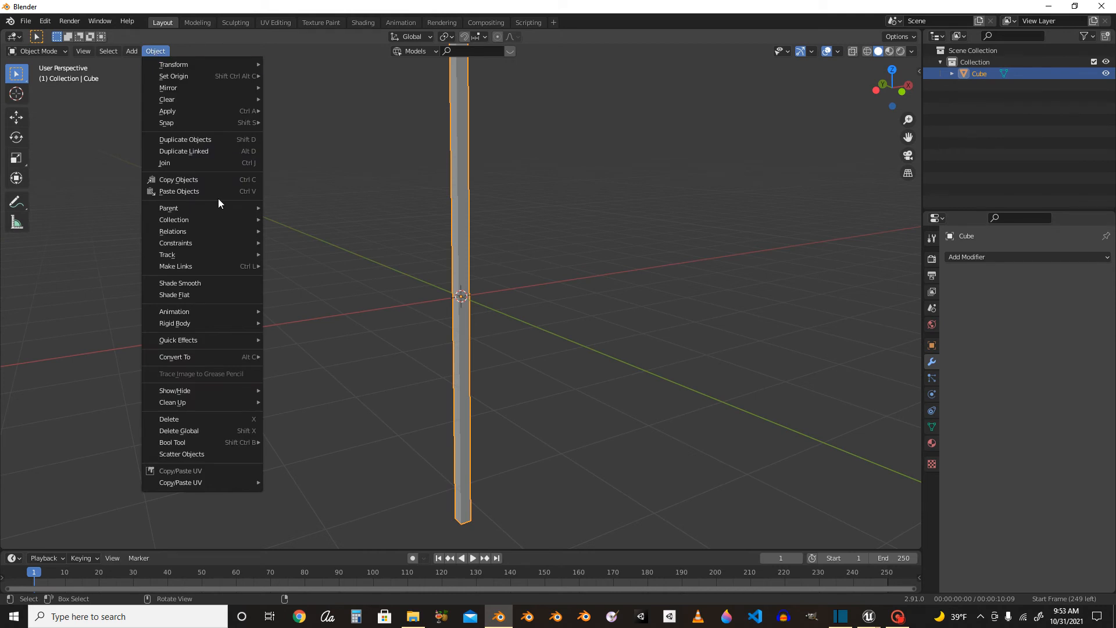
mouse_move(178, 340)
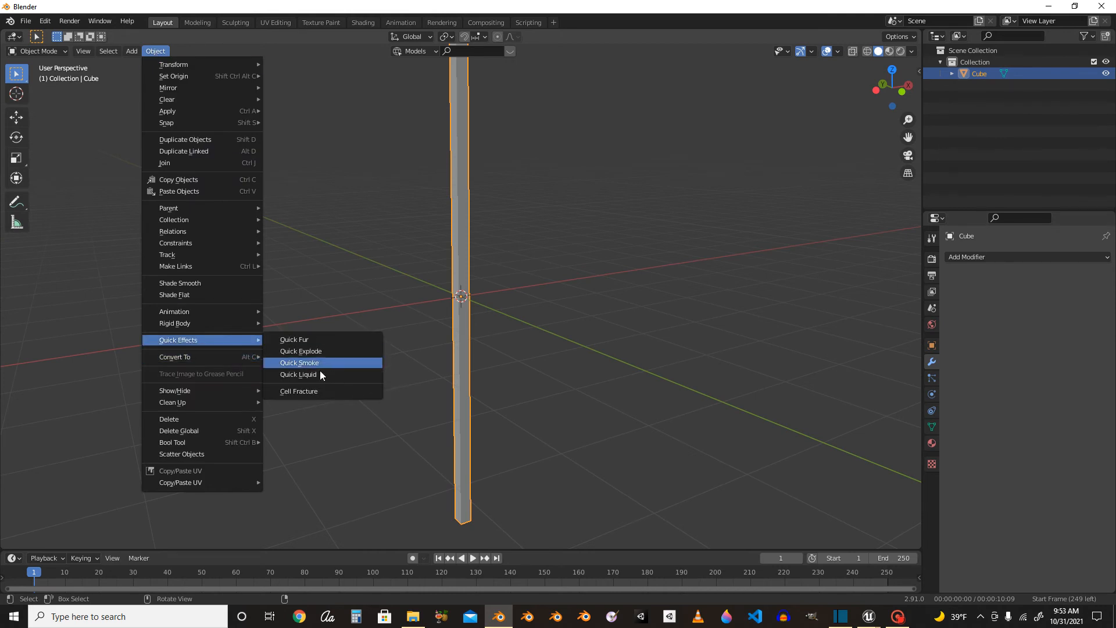
click(299, 390)
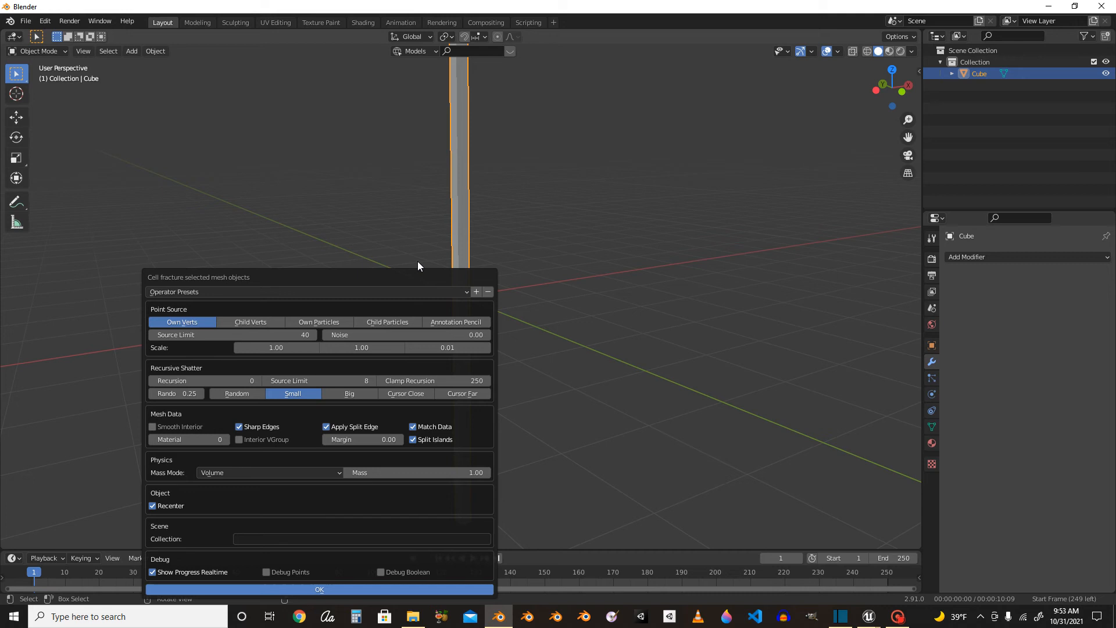
mouse_move(460, 366)
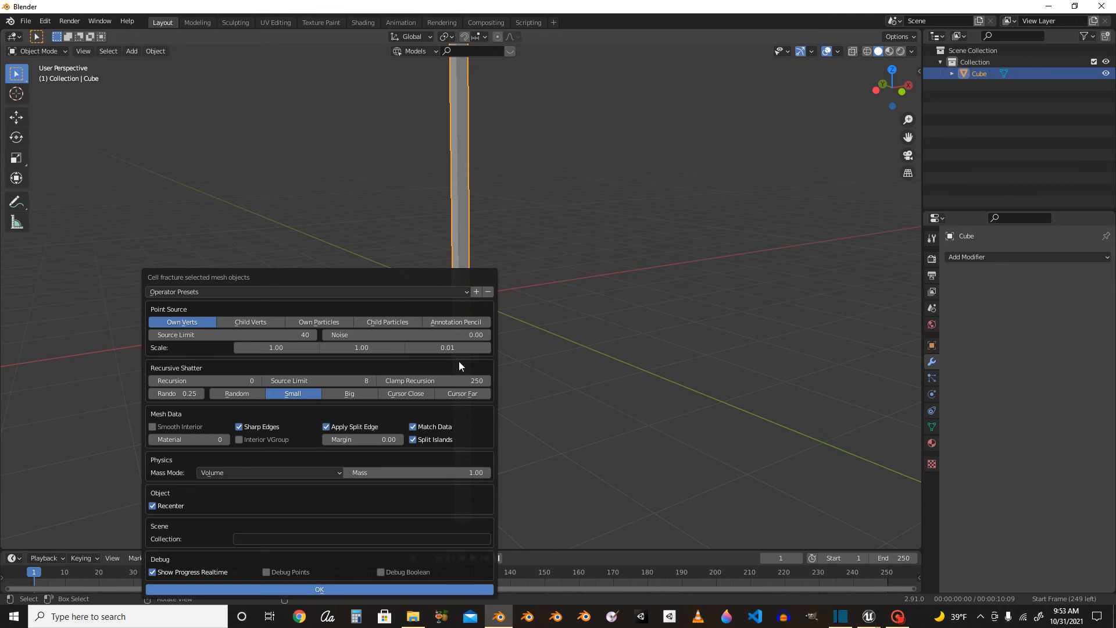
mouse_move(448, 585)
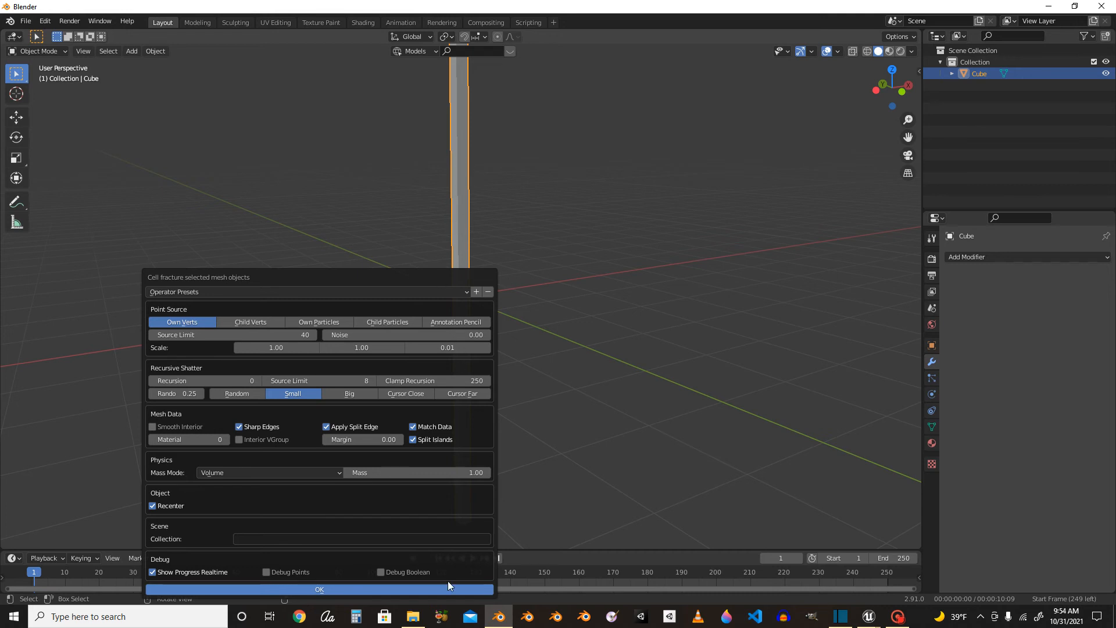
click(318, 588)
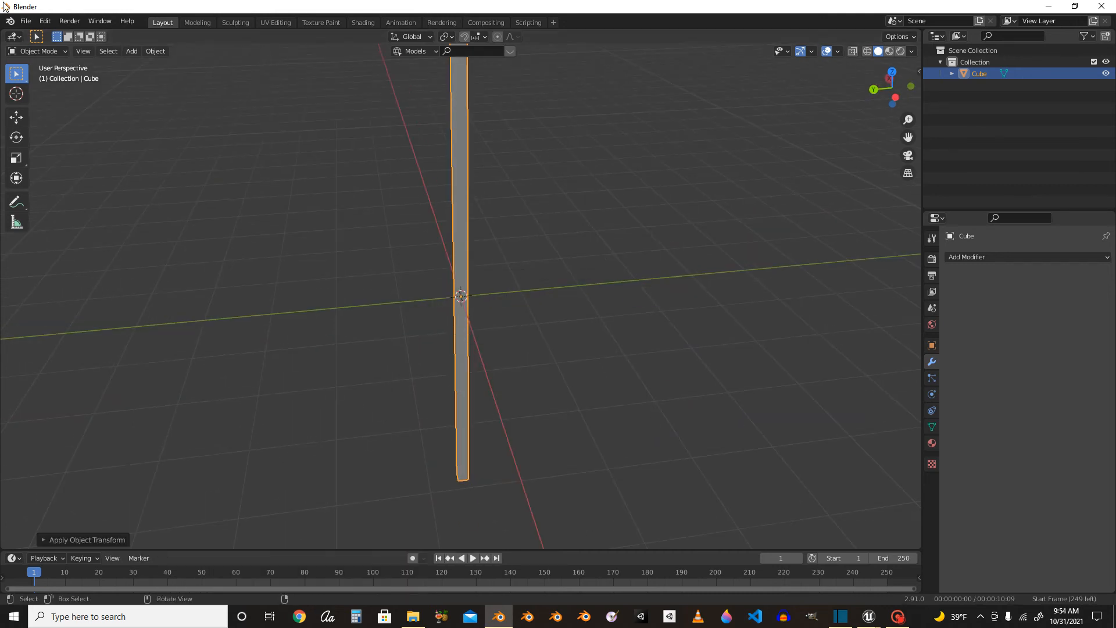
Re-run Cell Fracture with Source Limit 40, replacing the solid Cube with Cube_cell chunks.
click(154, 50)
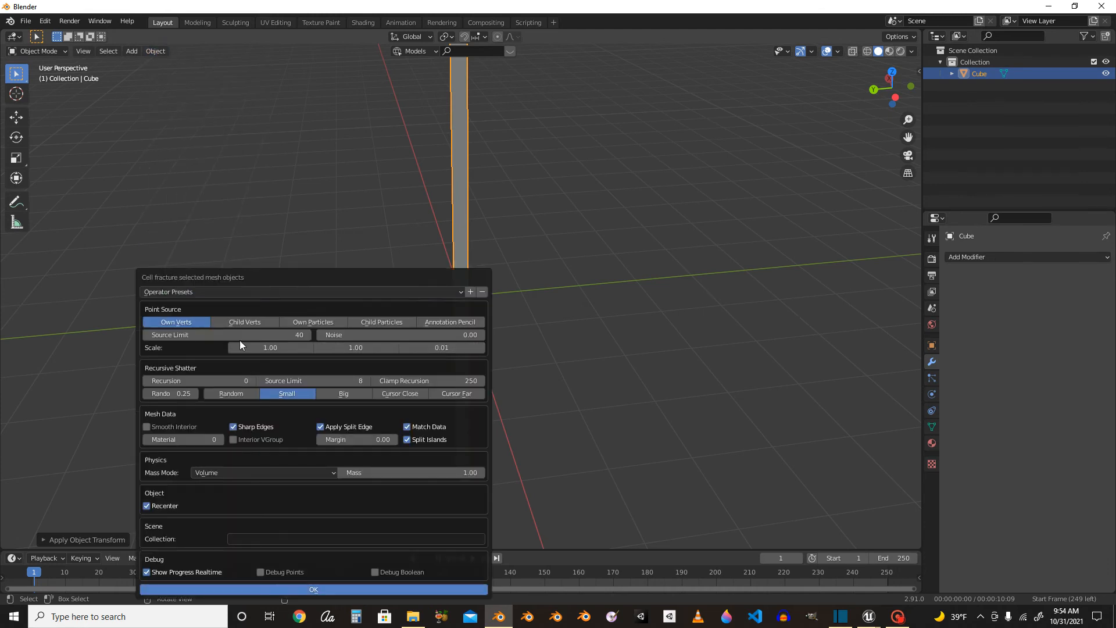
mouse_move(355, 347)
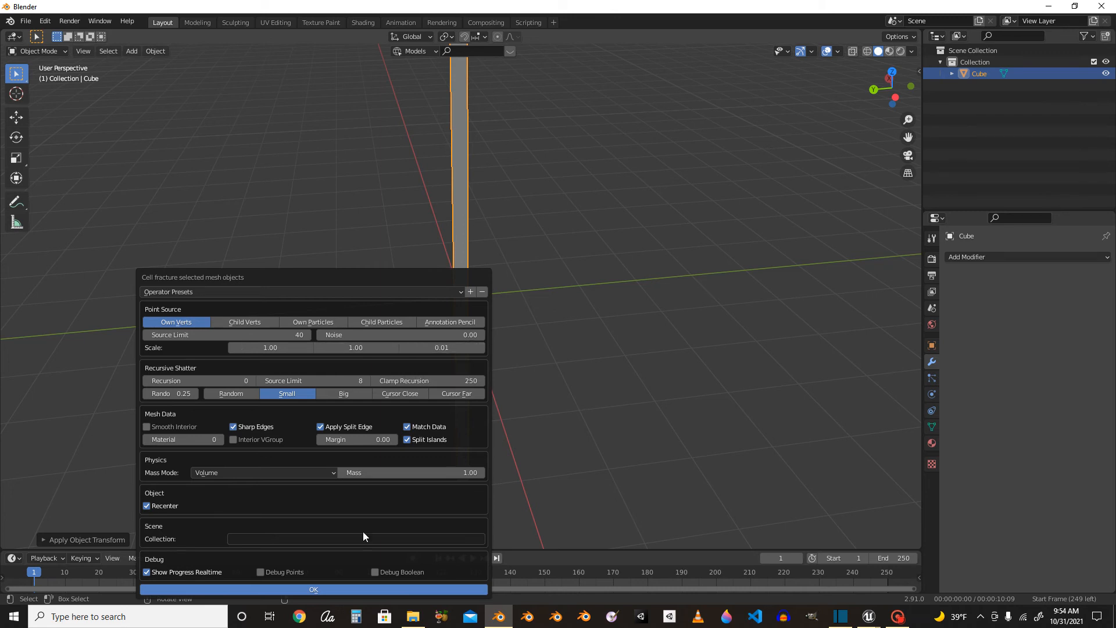
click(313, 588)
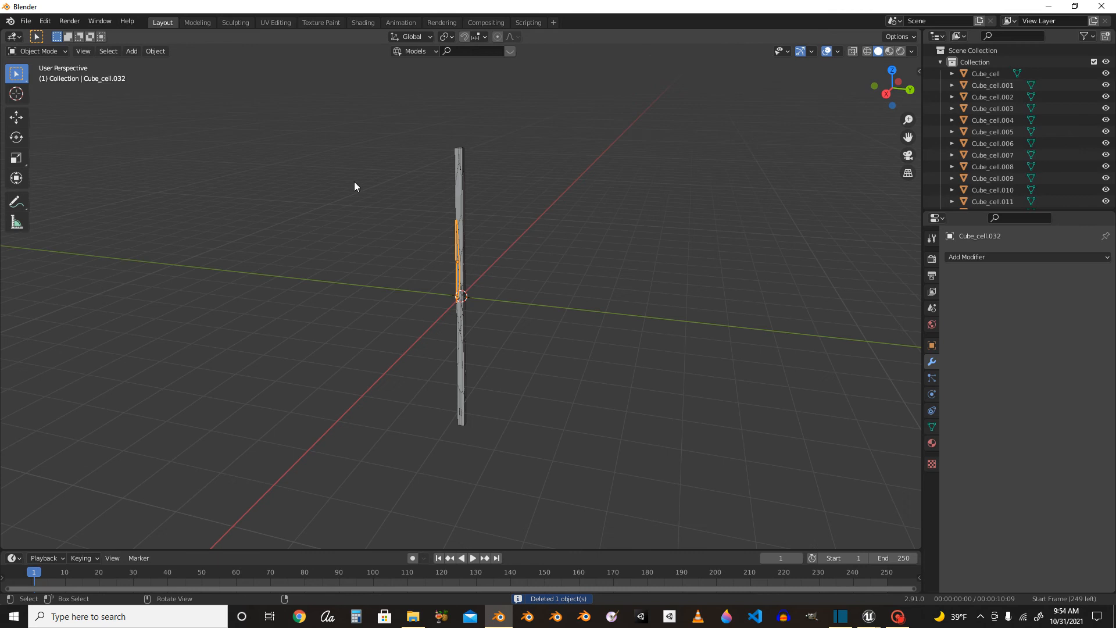
Export the Cube_cell chunks as 'Splintered wood.fbx'.
click(25, 21)
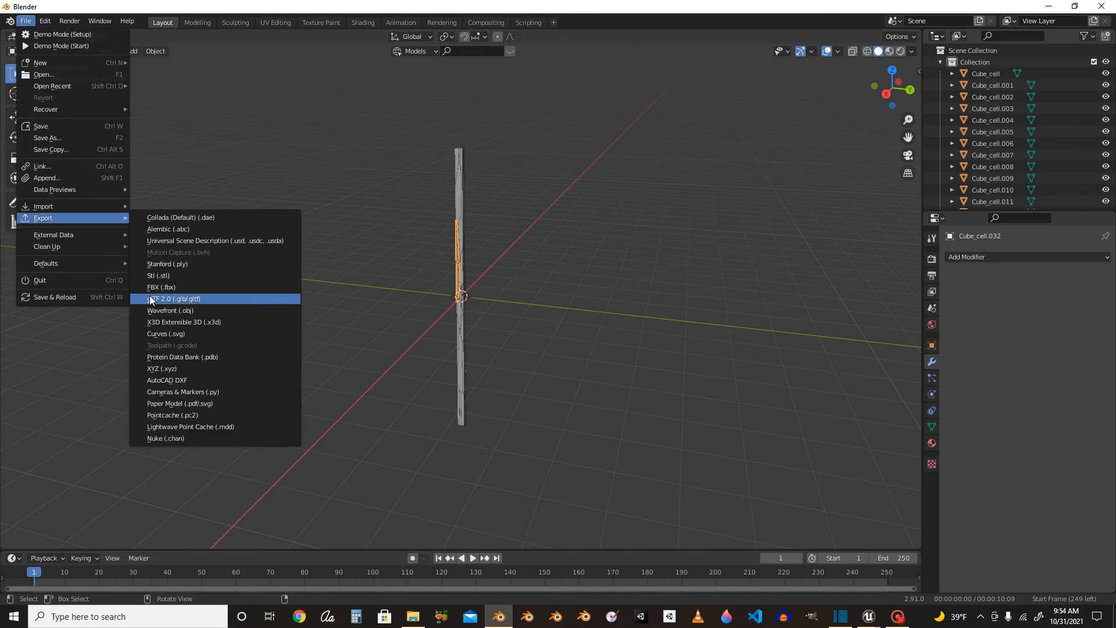
click(160, 287)
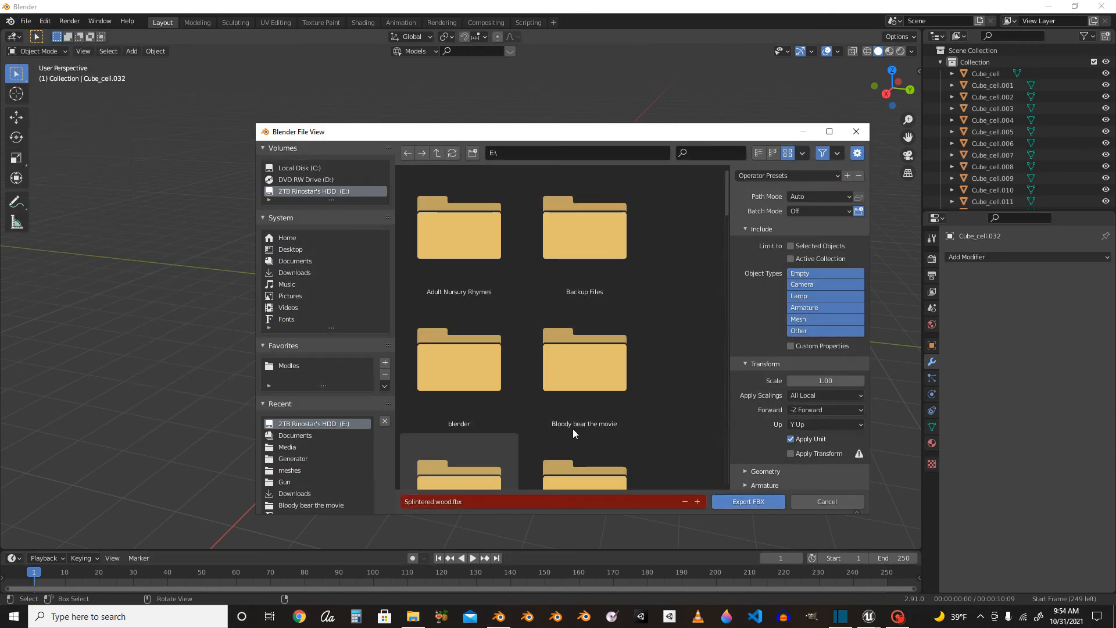
scroll(down, 3)
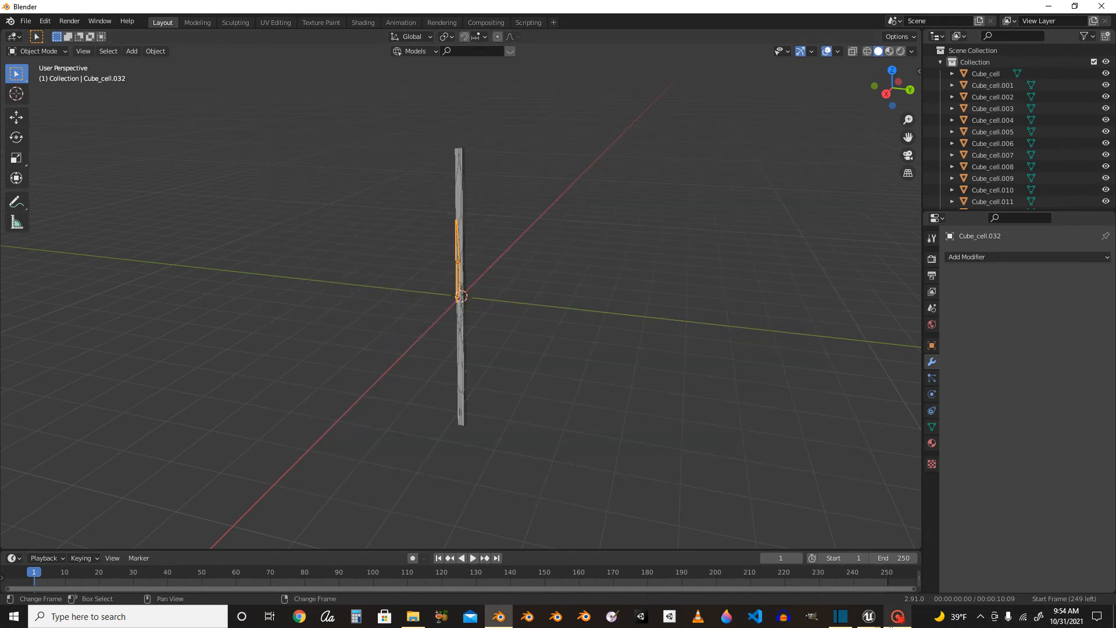
Switch back to Unreal and open the Cube1 mesh from the BasicShapes folder.
click(867, 616)
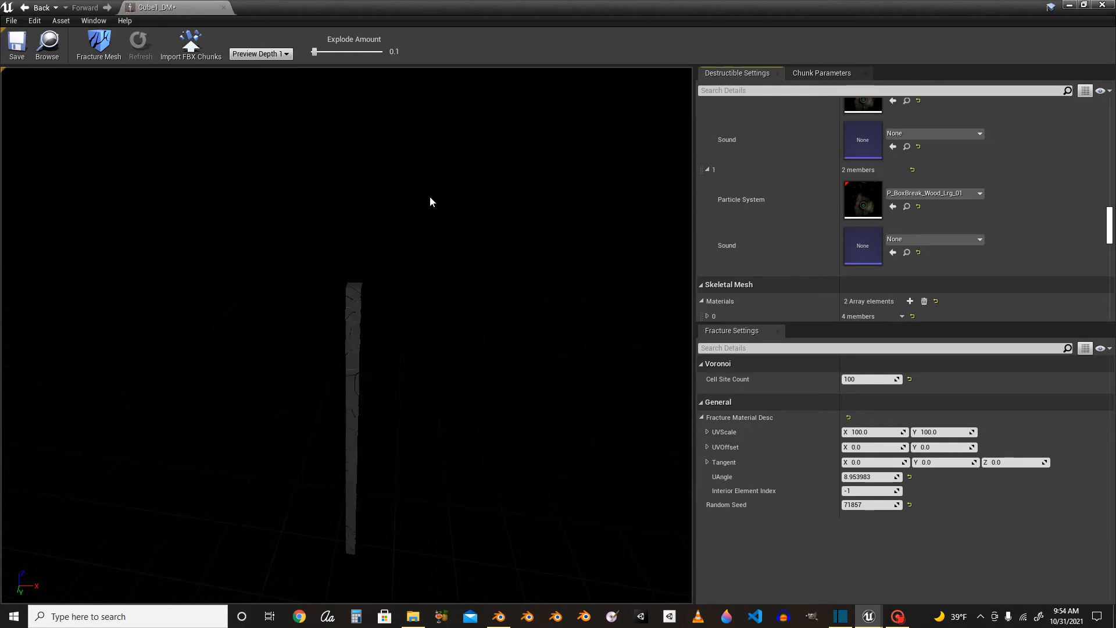
click(189, 43)
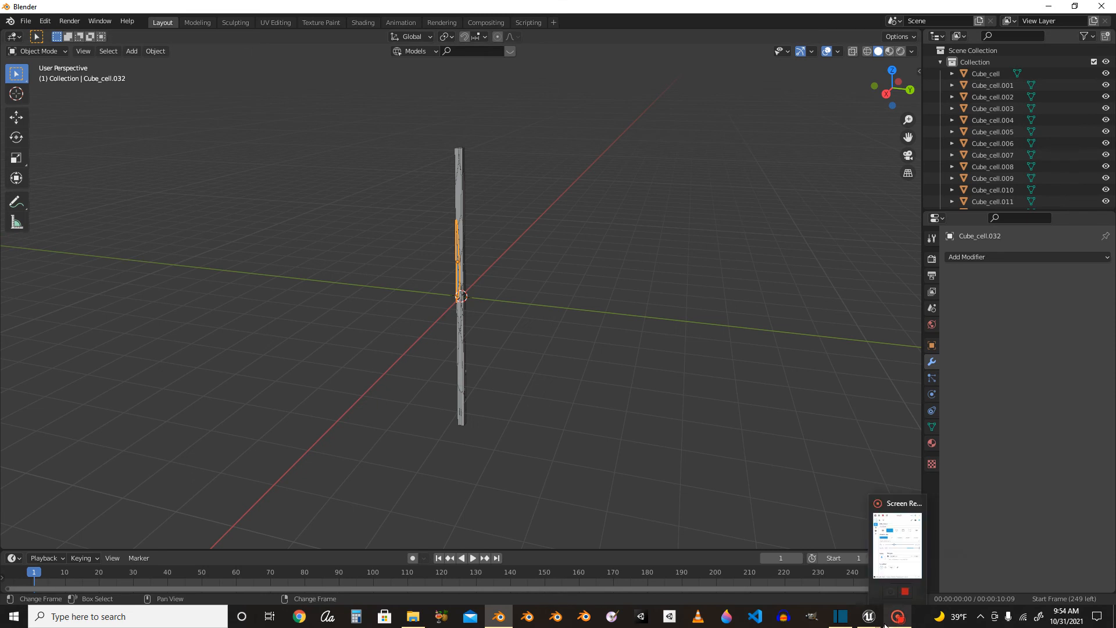
click(867, 616)
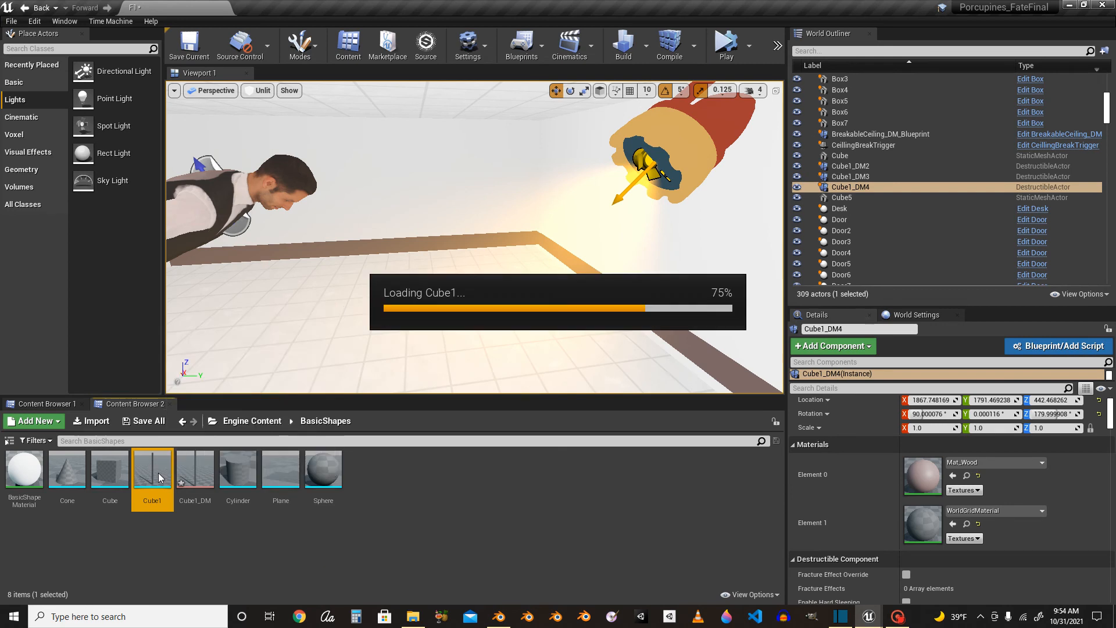
double_click(151, 468)
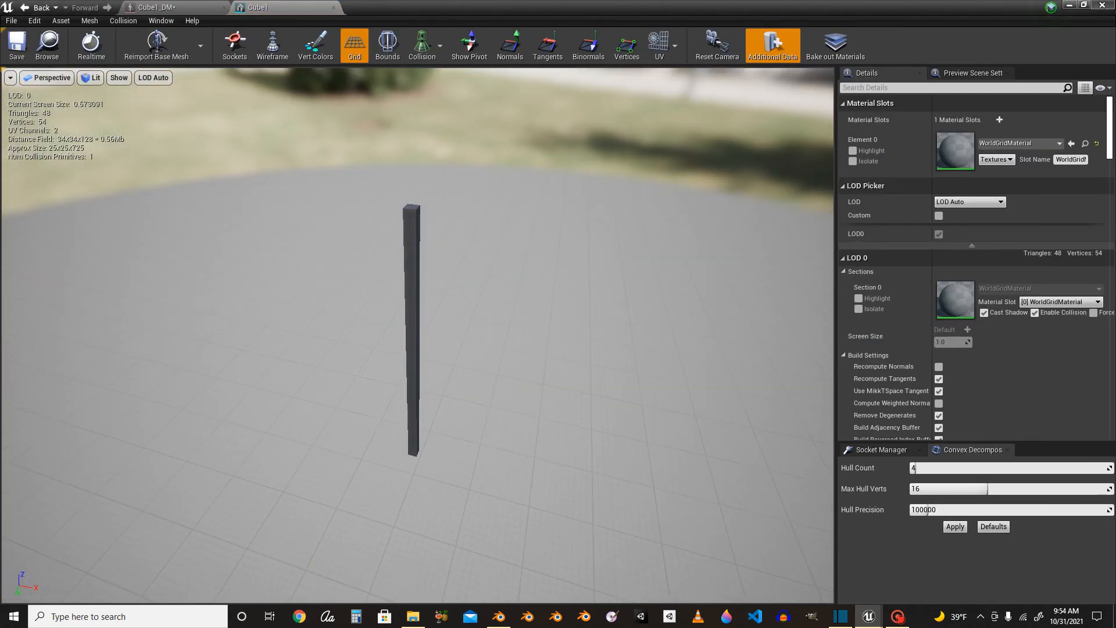
Reset Cube1_DM's Fracture Impulse Scale to 0.
click(499, 616)
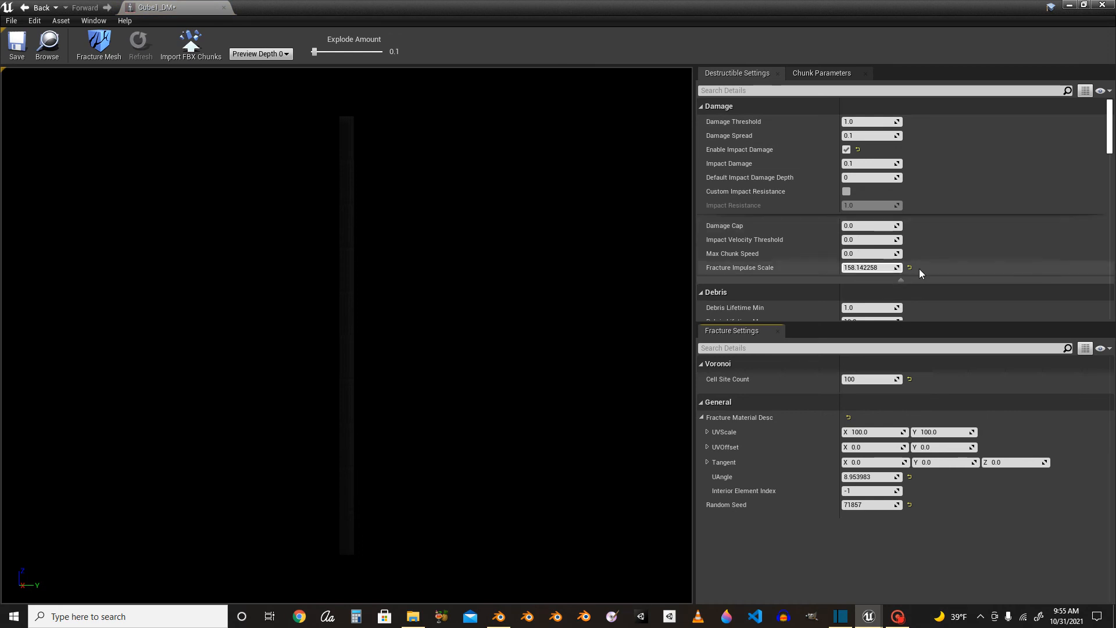
click(909, 267)
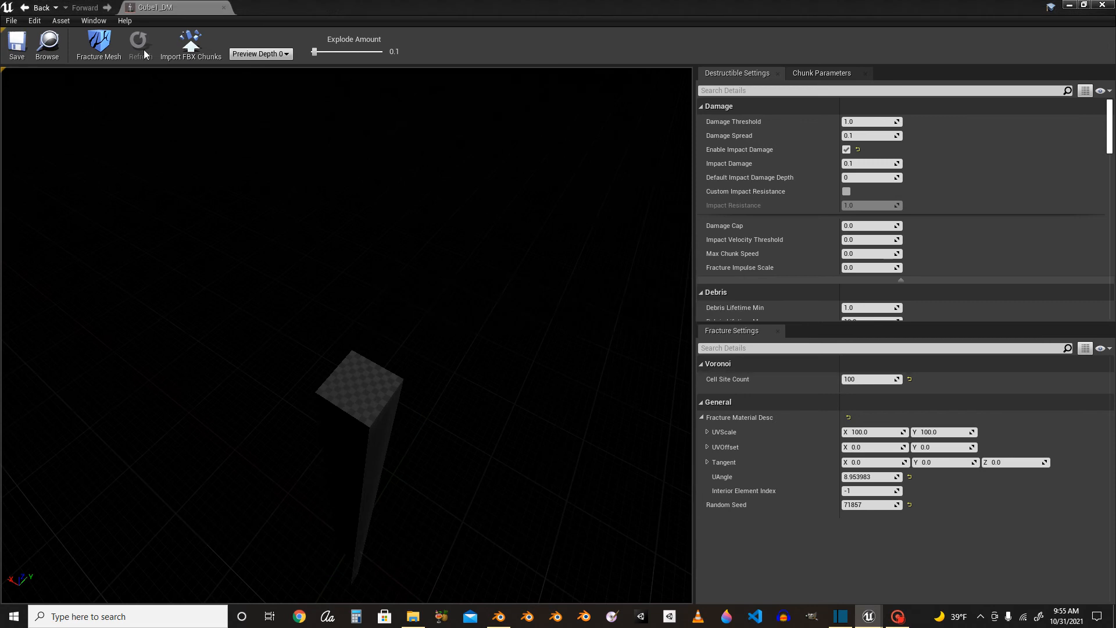
mouse_move(189, 45)
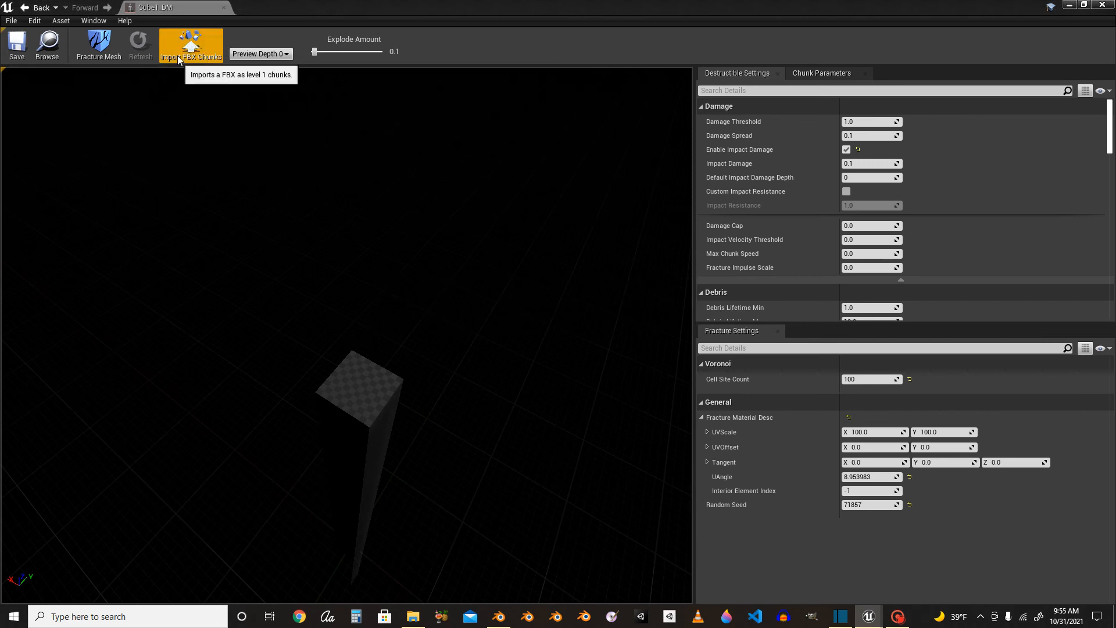
Save the Cube1_DM destructible asset.
click(12, 20)
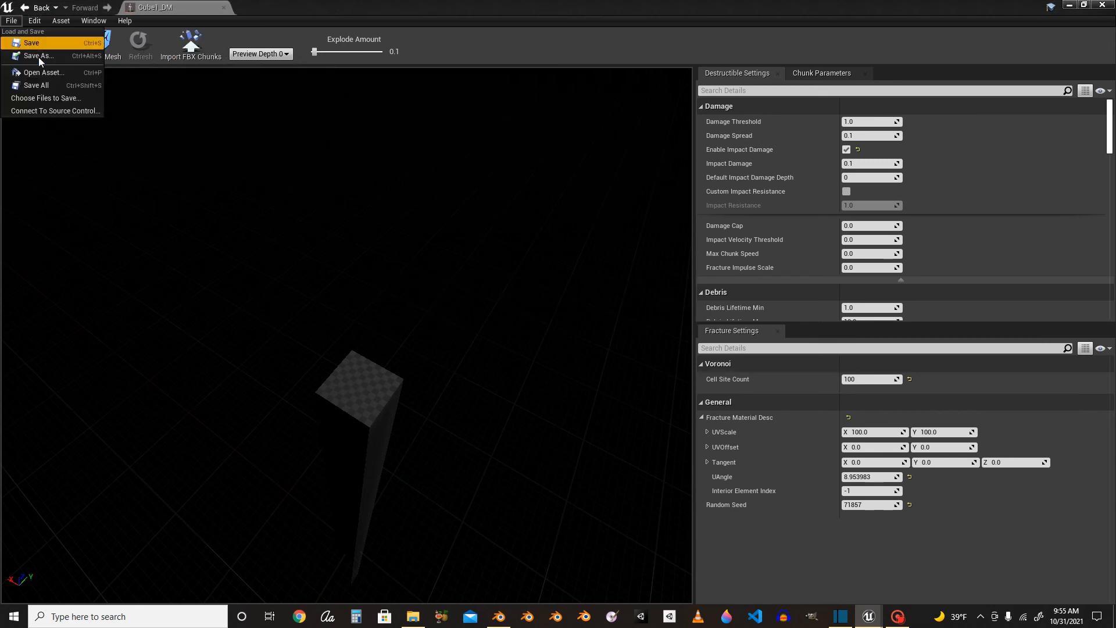
click(93, 20)
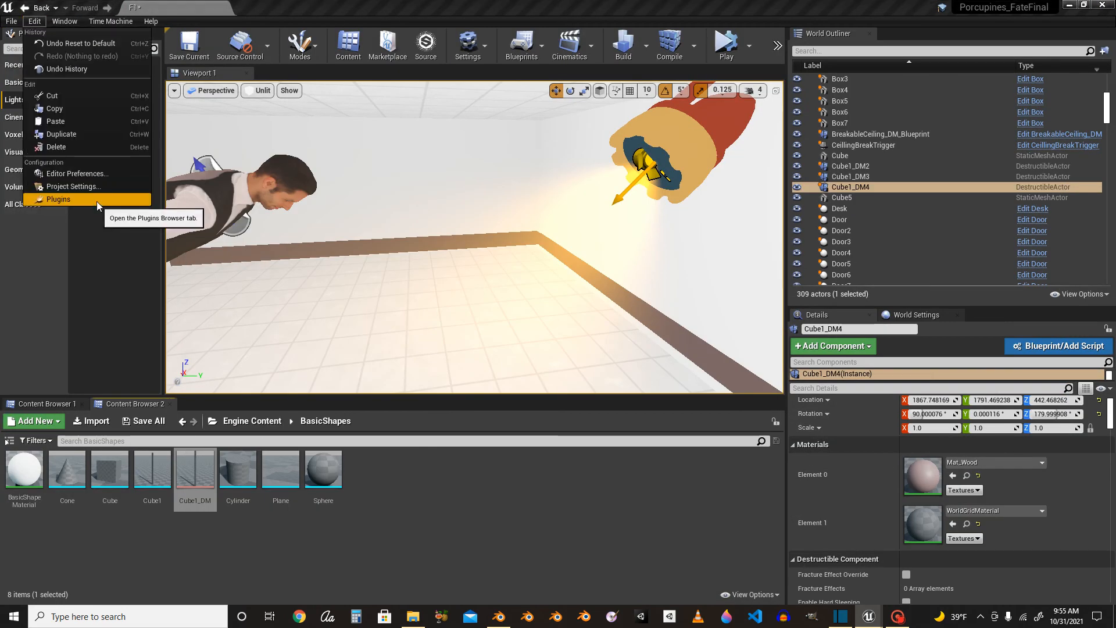
Search the Plugins list for 'apex', find nothing, and return to Cube1_DM.
click(58, 199)
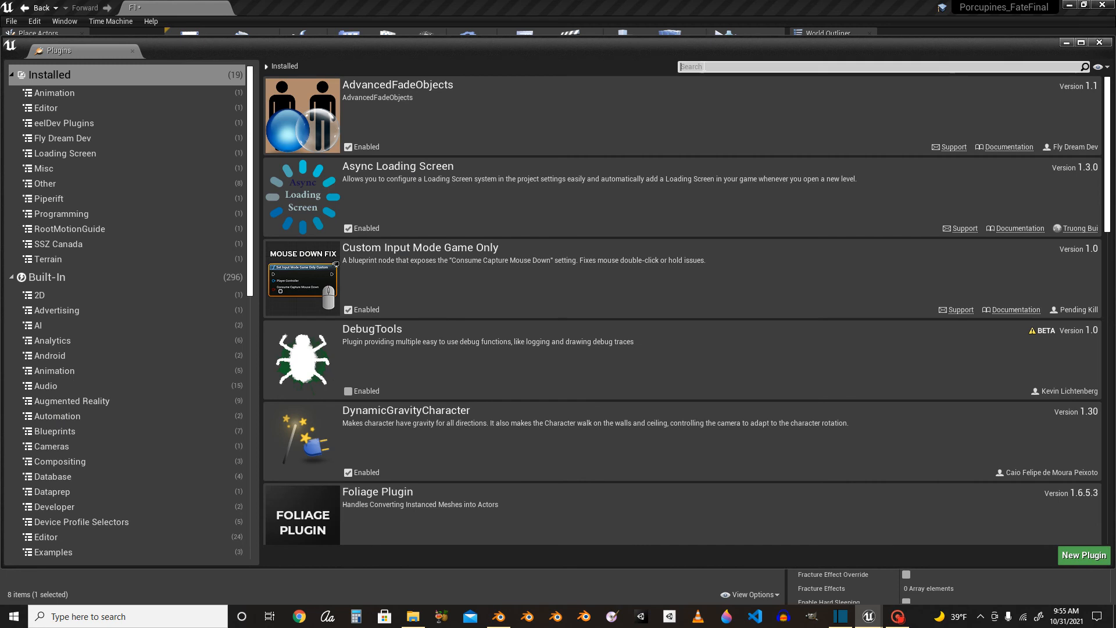
text(apex)
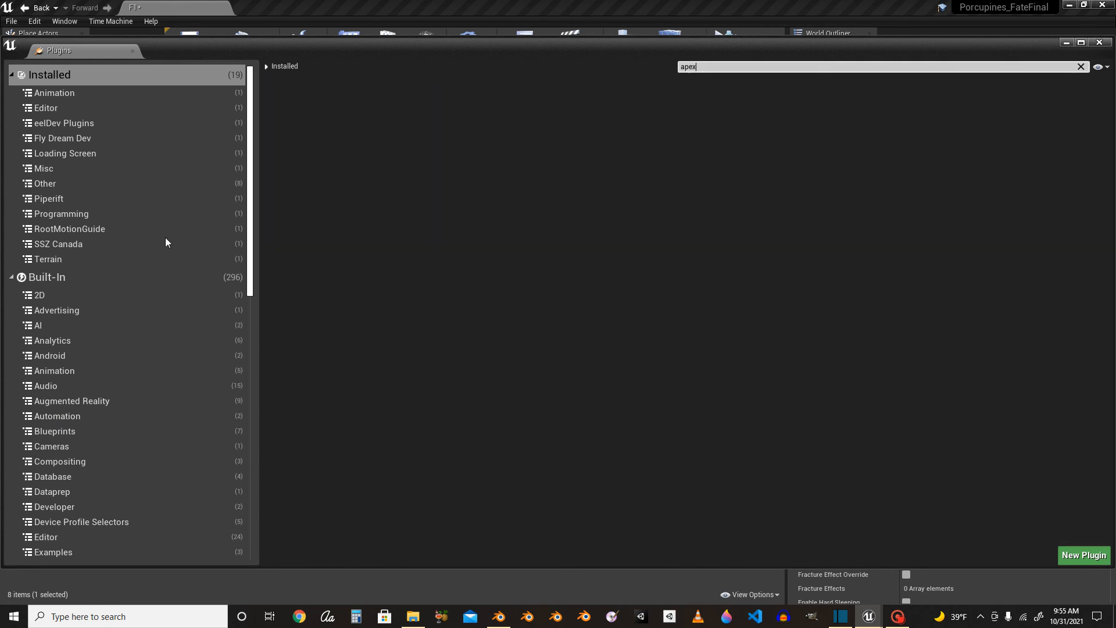
click(46, 277)
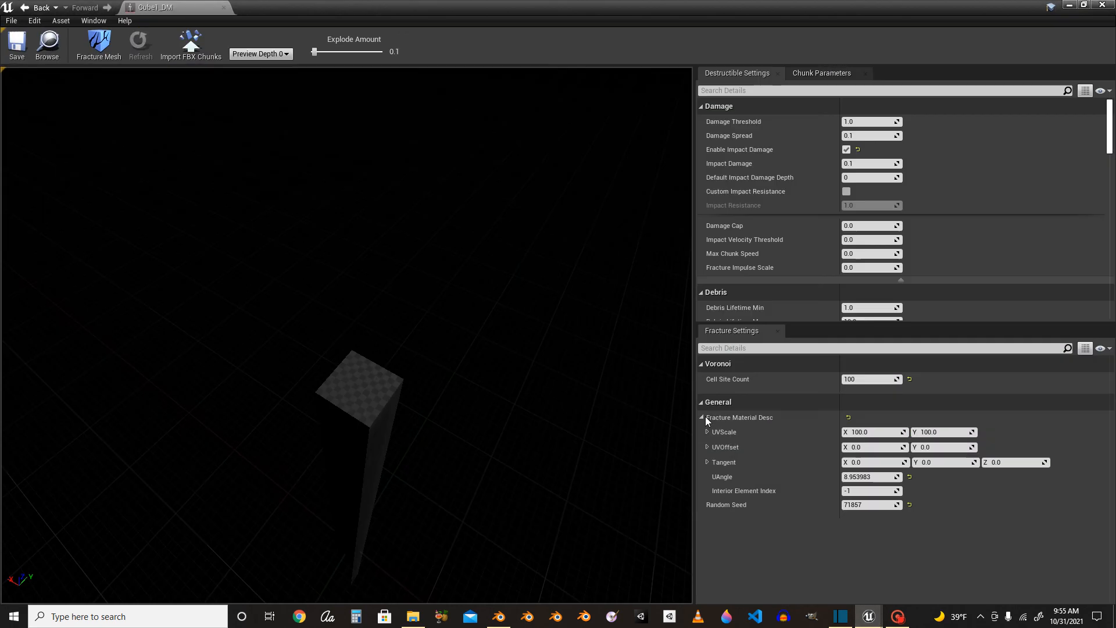
Import Splintered wood.fbx as the Cube1_DM fracture chunks with Preview Depth 1.
click(189, 43)
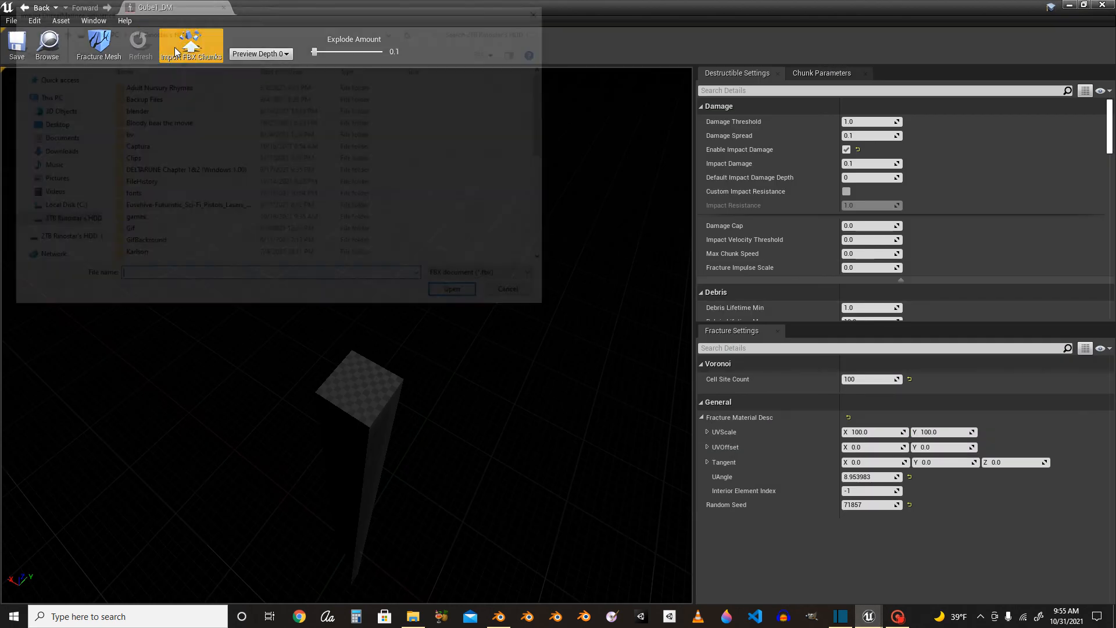
click(153, 243)
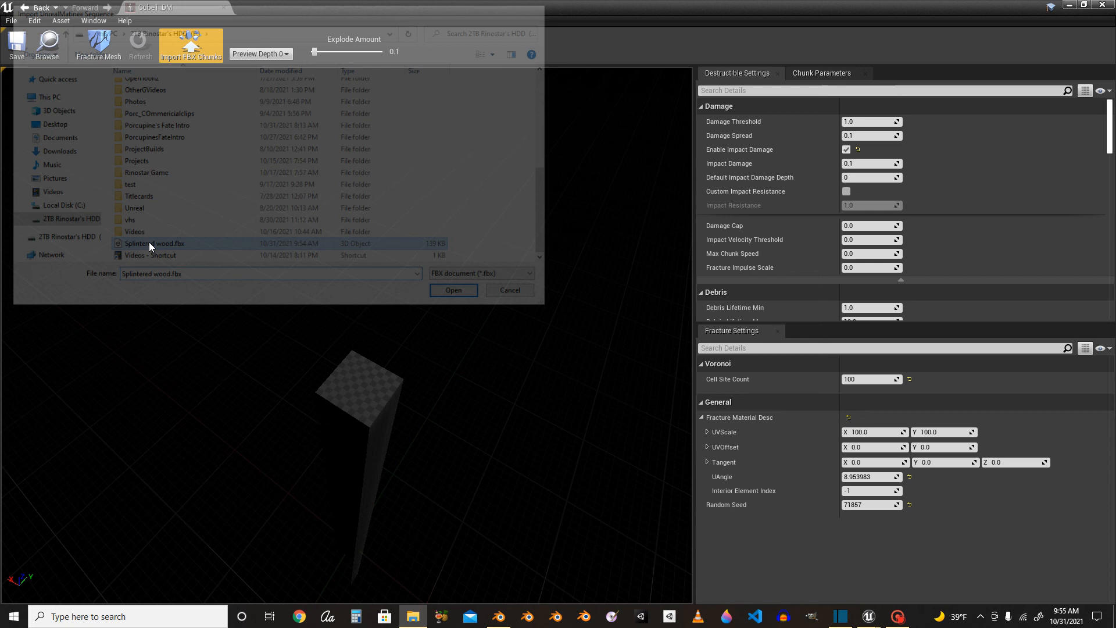
click(452, 289)
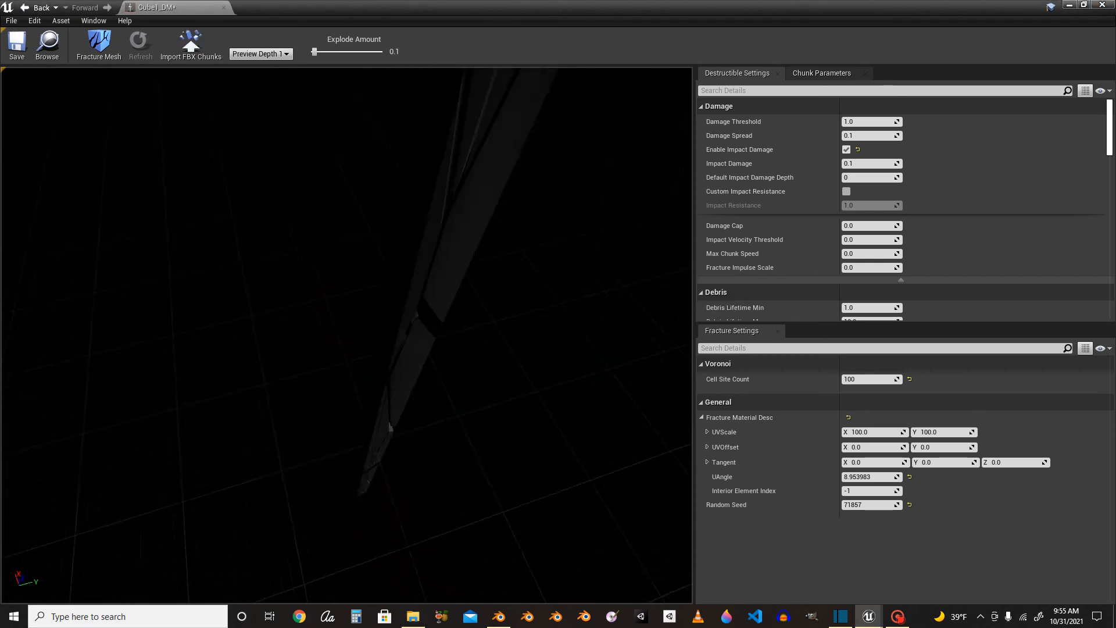
click(16, 46)
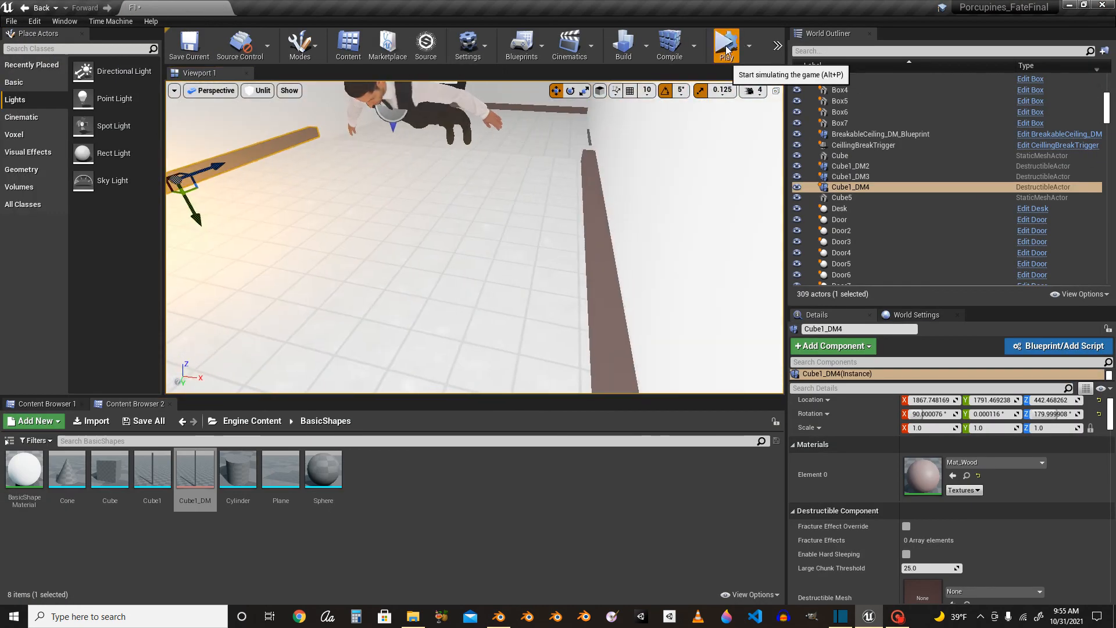
Play the level and select the Cube1_DM plank actors.
click(724, 45)
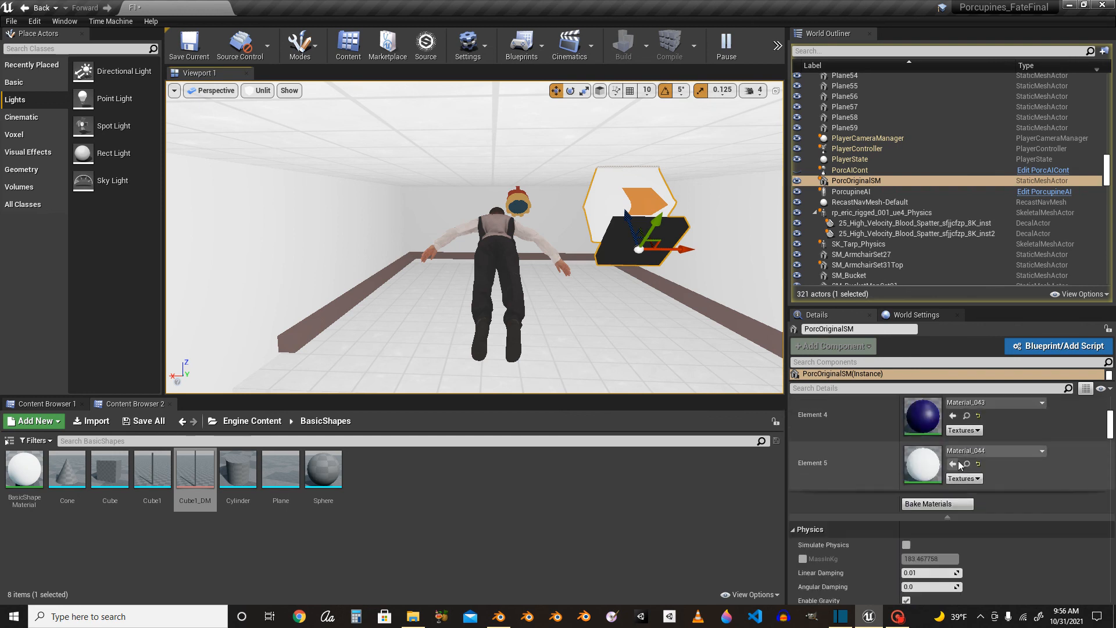
click(906, 414)
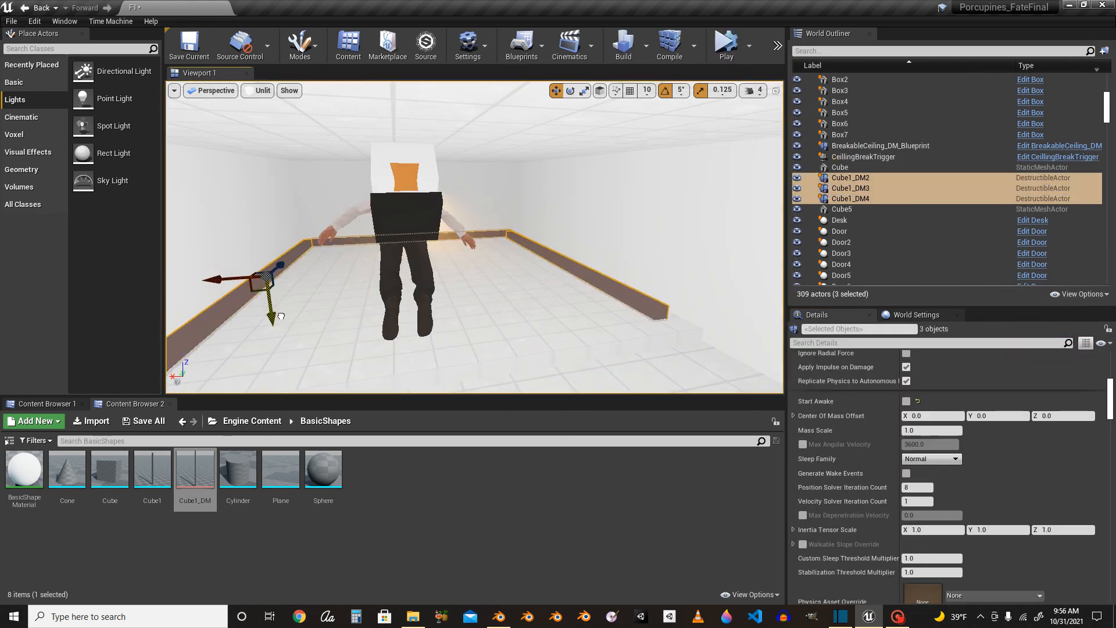
Play again with PorcOriginalSM falling under physics so the planks shatter into splinters.
click(726, 41)
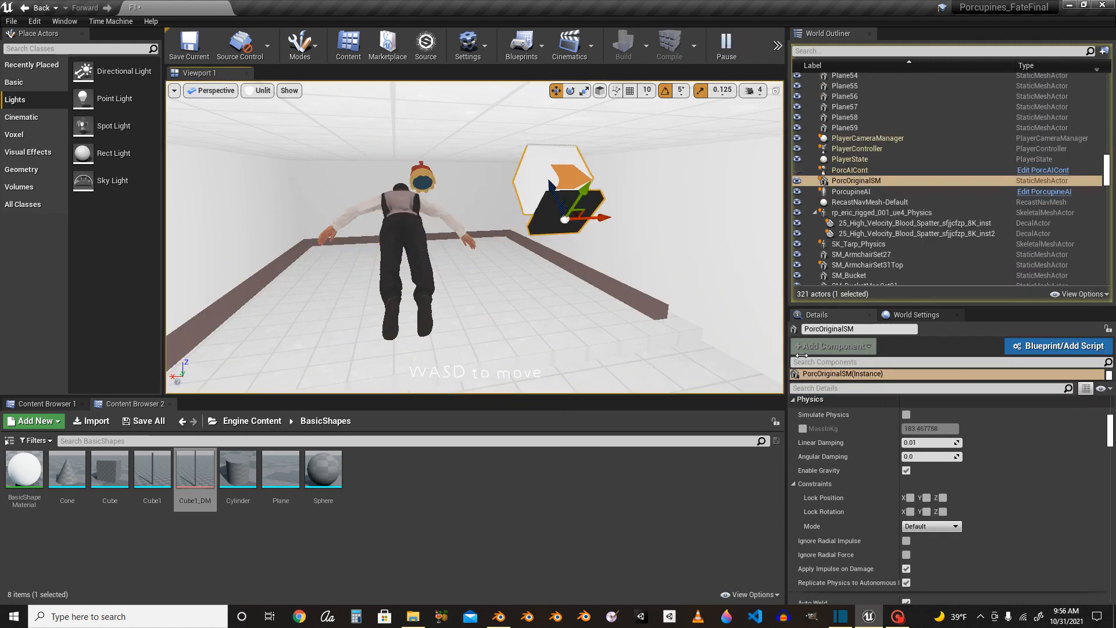
click(907, 414)
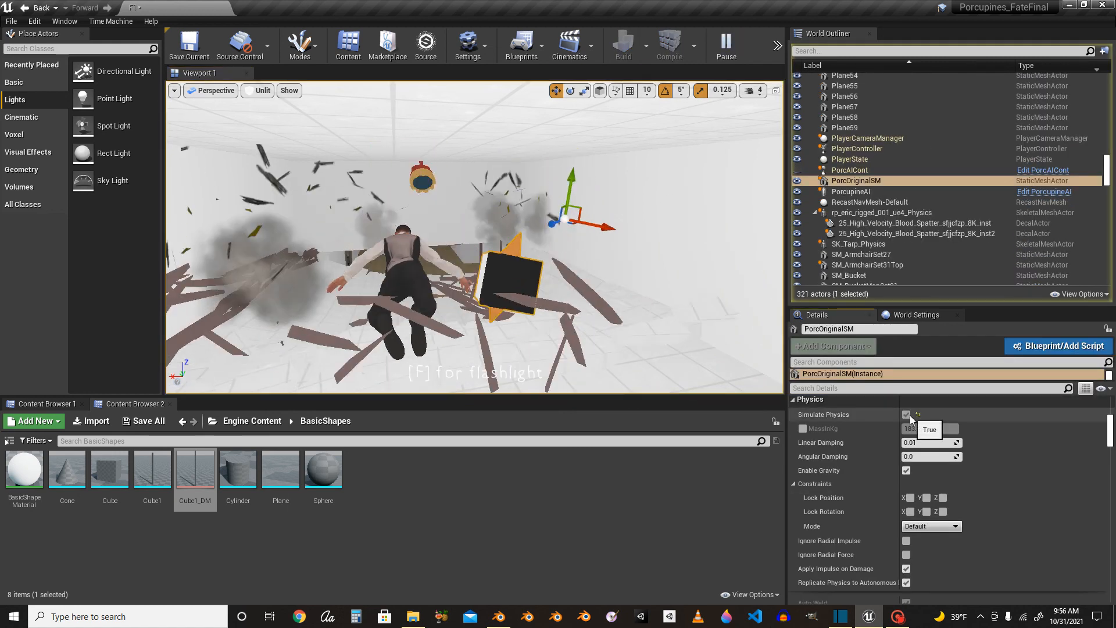